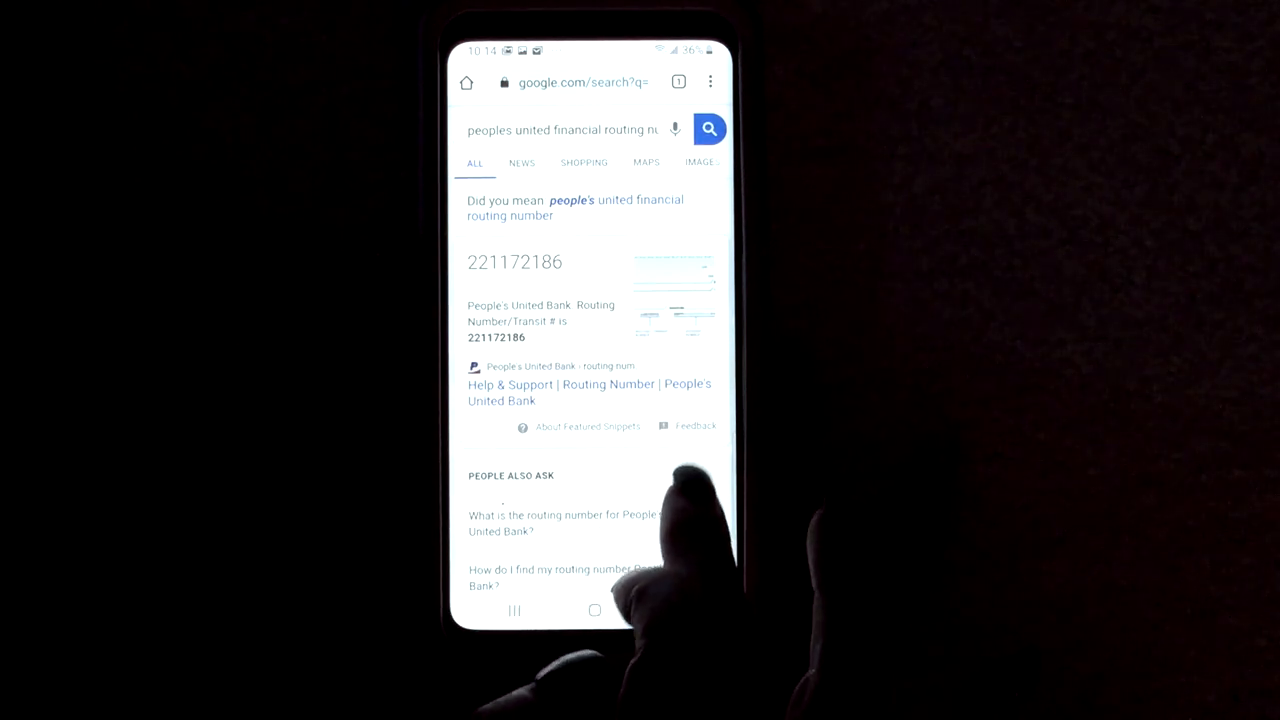
# Scroll the Google results toward the People's United Bank routing-number link (221172186).
pyautogui.scroll(-3)
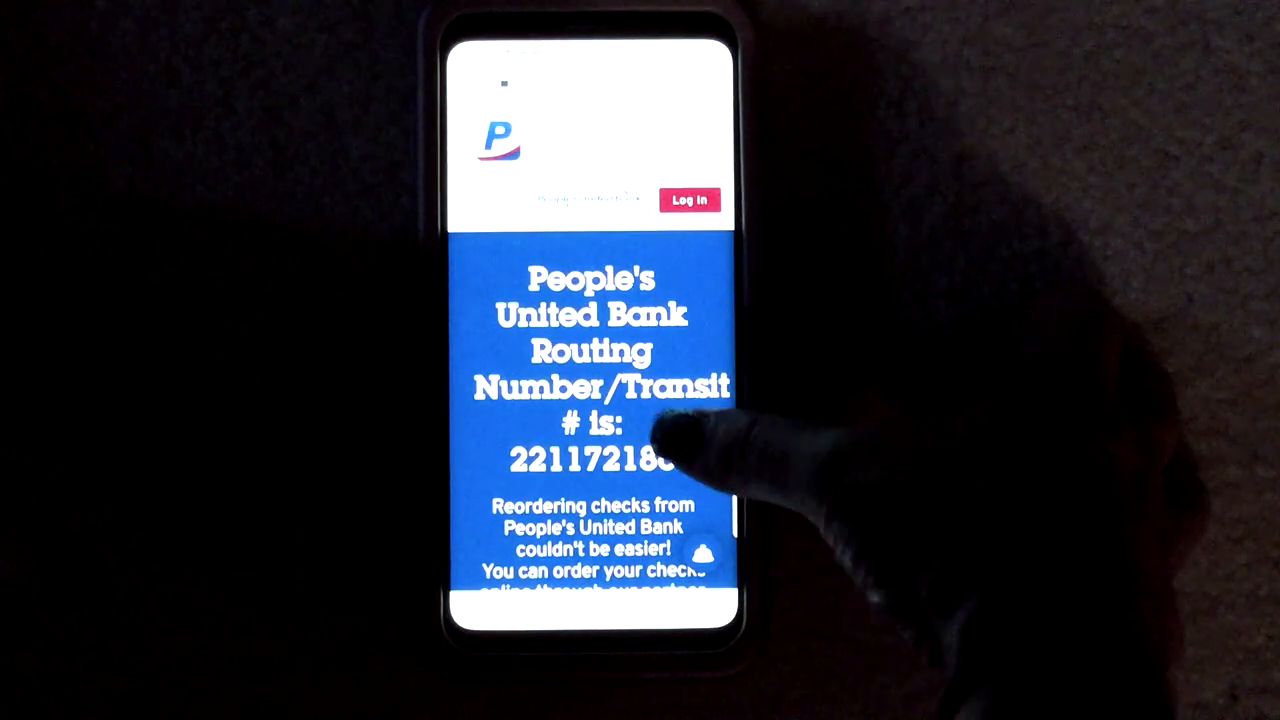
pyautogui.scroll(-3)
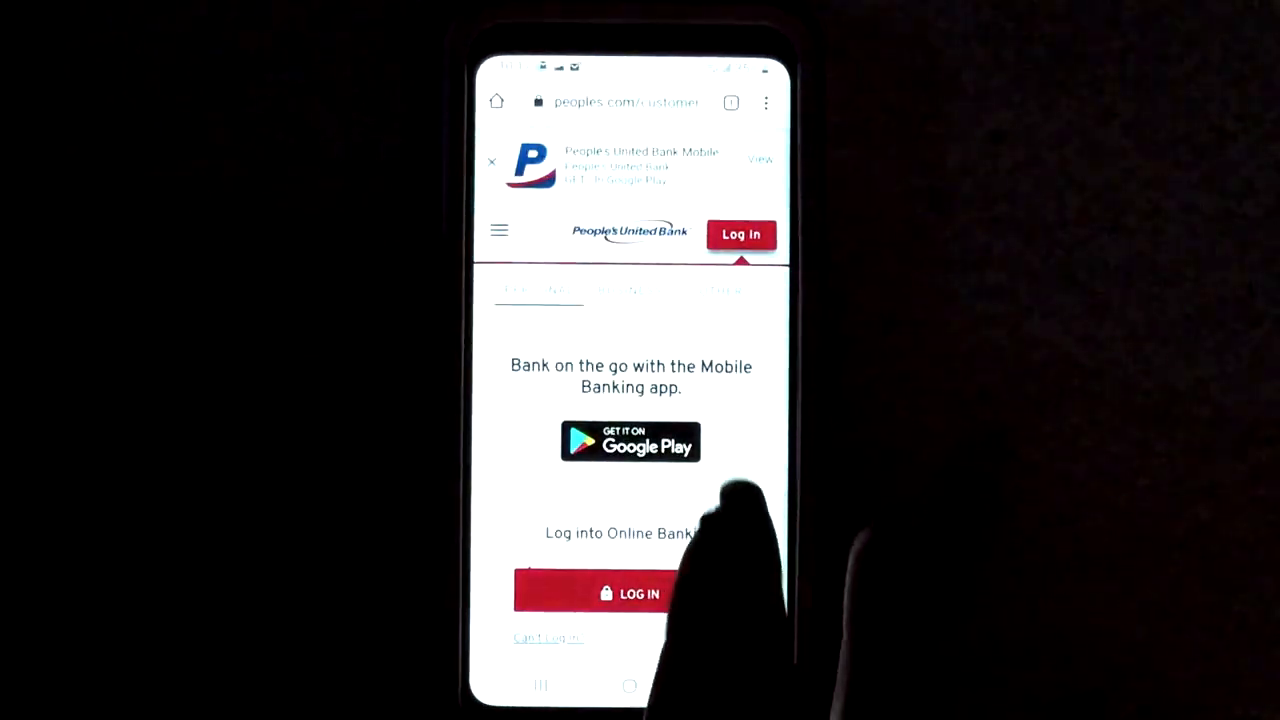
# Reach the Sign in to People's United Online page via the red LOG IN button.
pyautogui.click(630, 592)
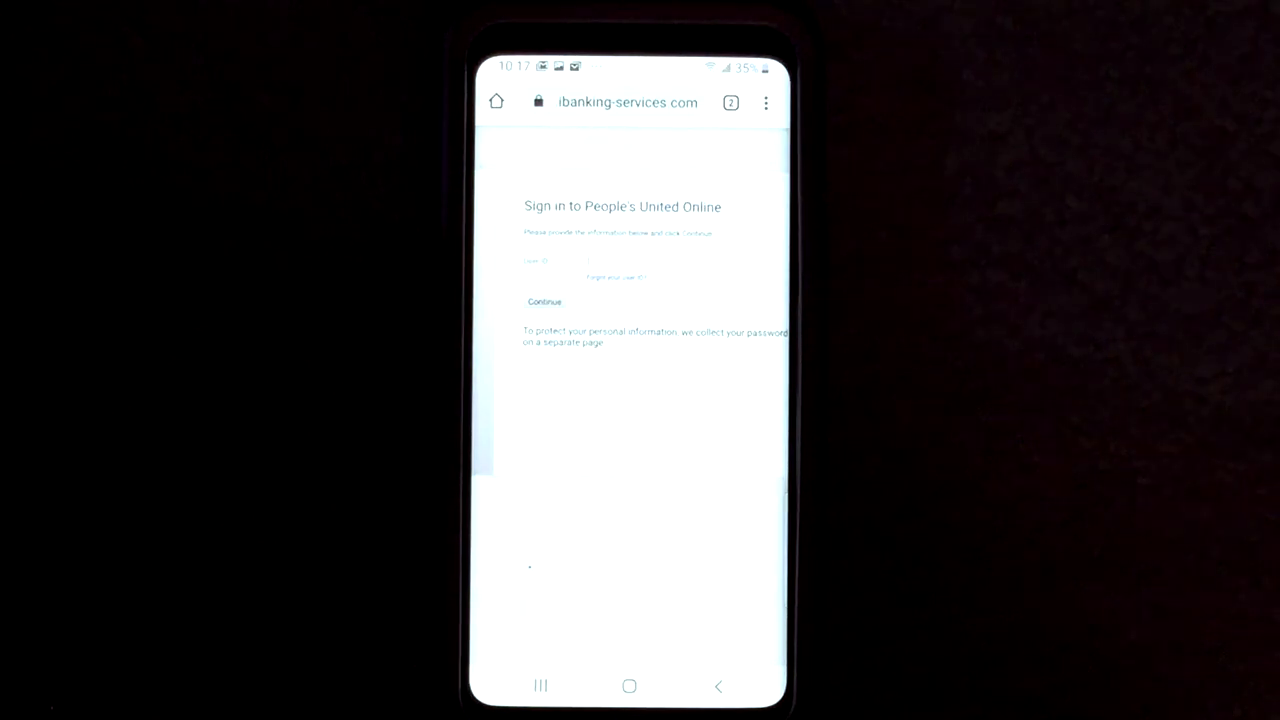